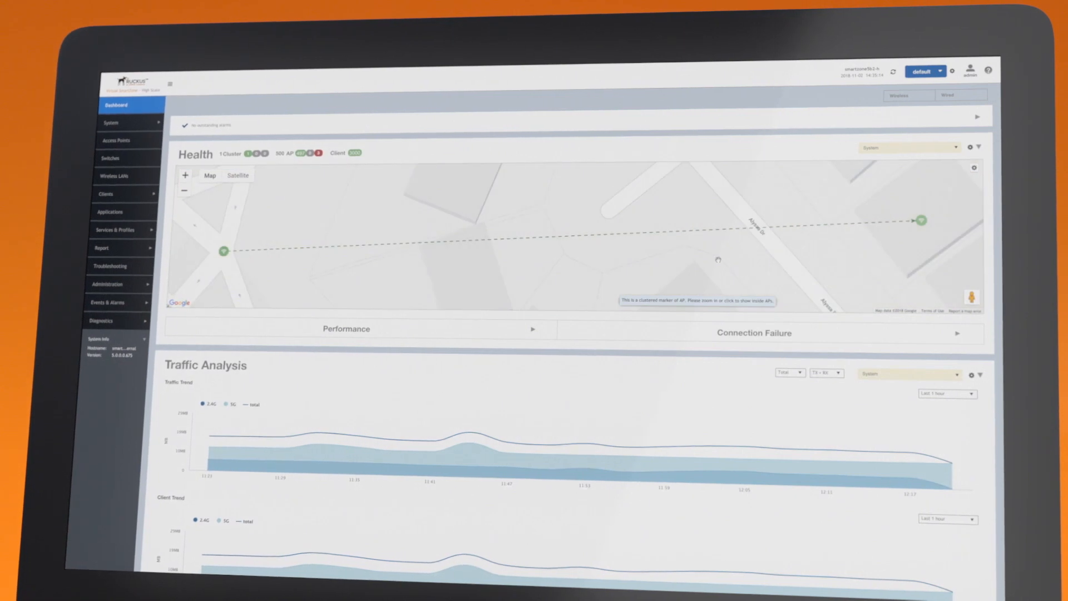
Show the Access Points list with one AP's health latency chart
left_click(117, 140)
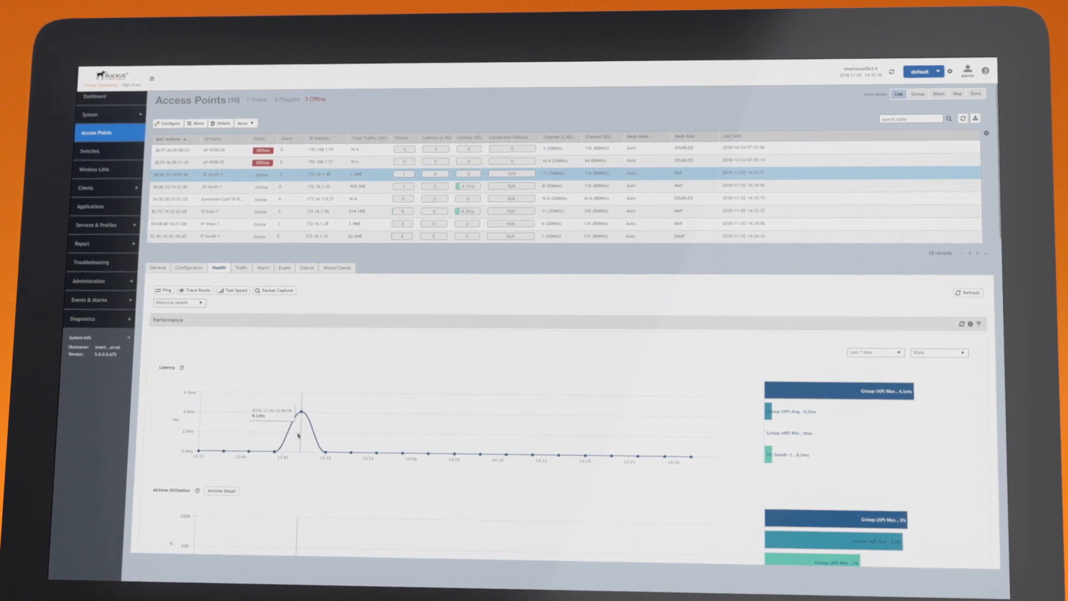
Show the Switches list and the ICX7650-48ZP Router's Firmware History
left_click(89, 150)
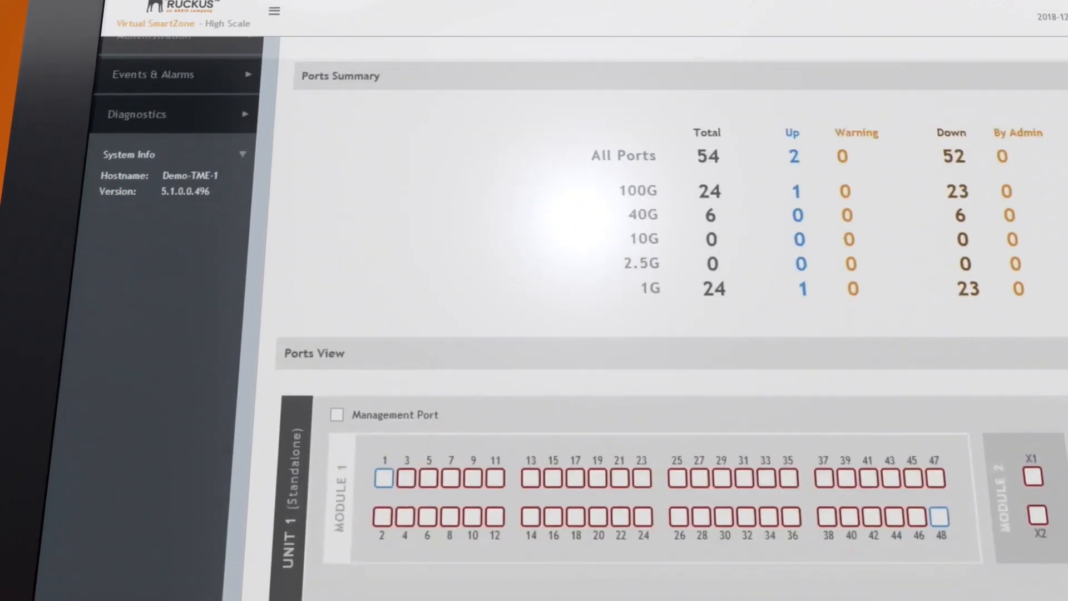
scroll("down", 3)
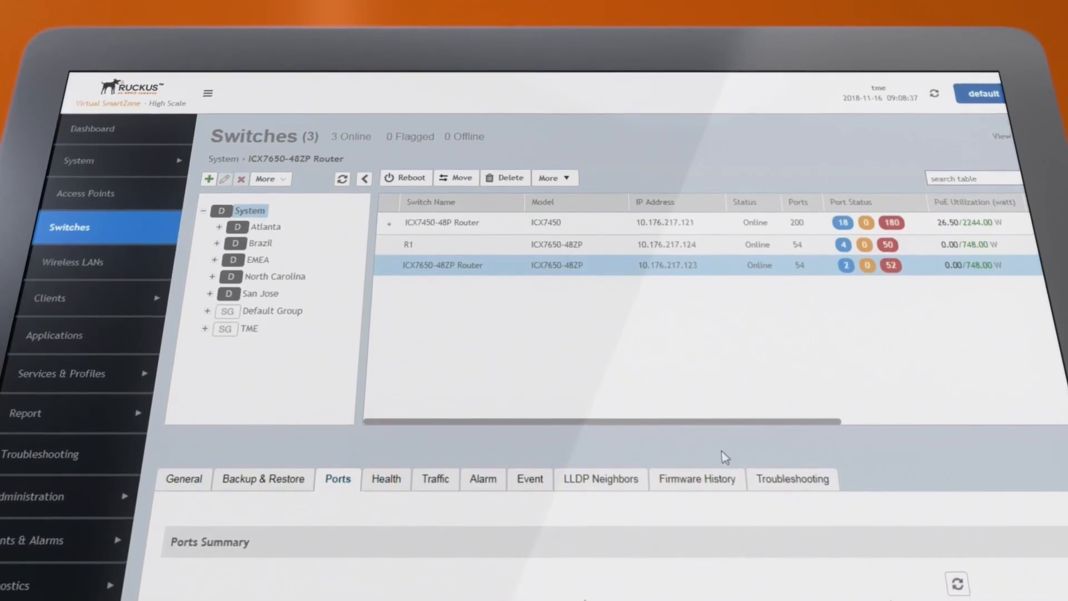
left_click(697, 478)
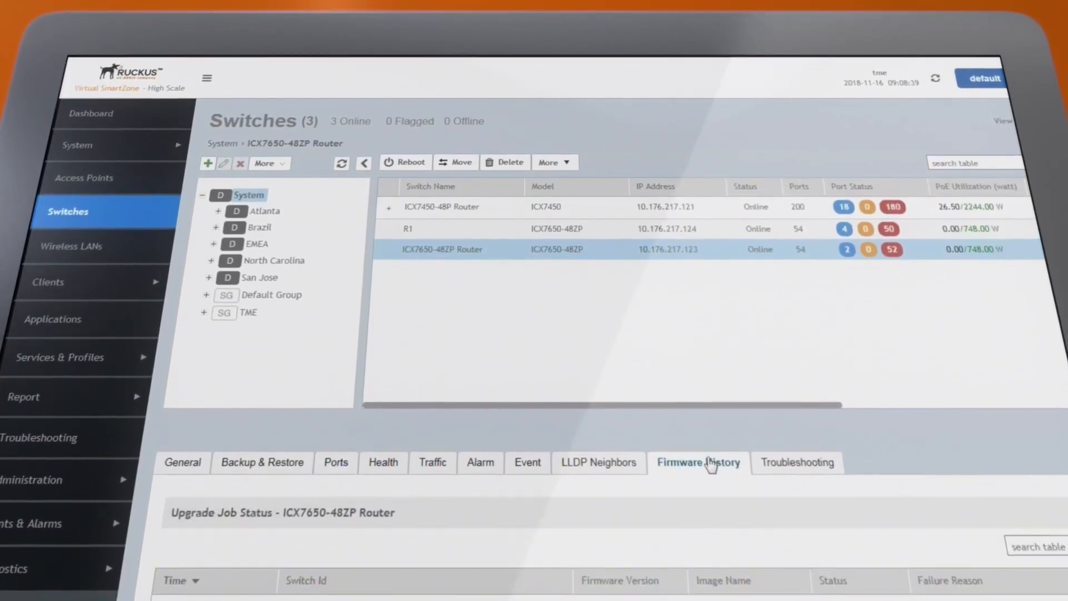
Review the upgrade jobs, then show the ICX7450-48P Router's firmware history
left_click(699, 462)
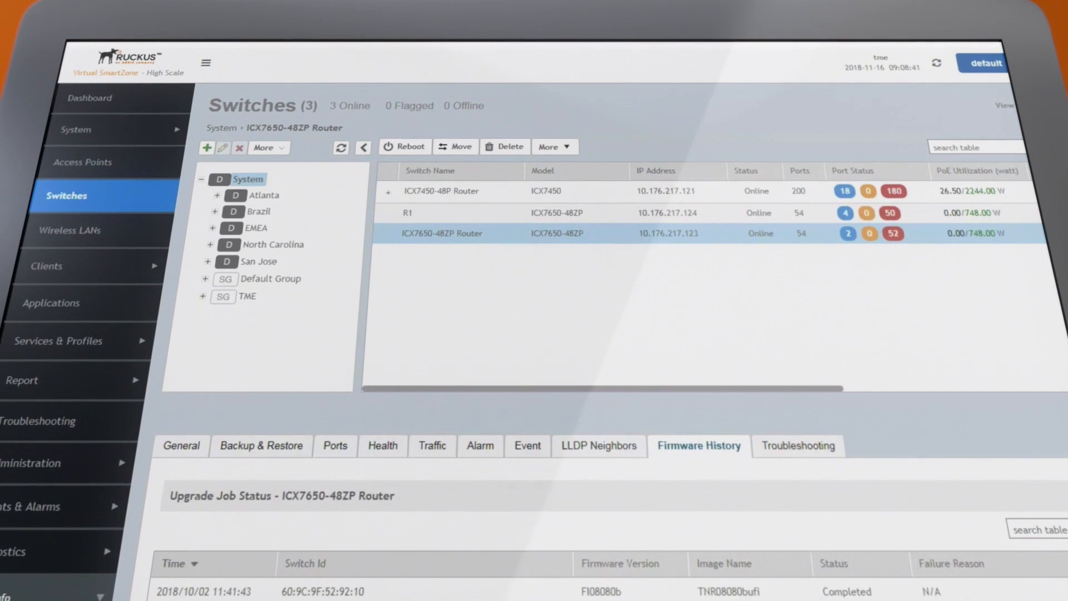
scroll("down", 3)
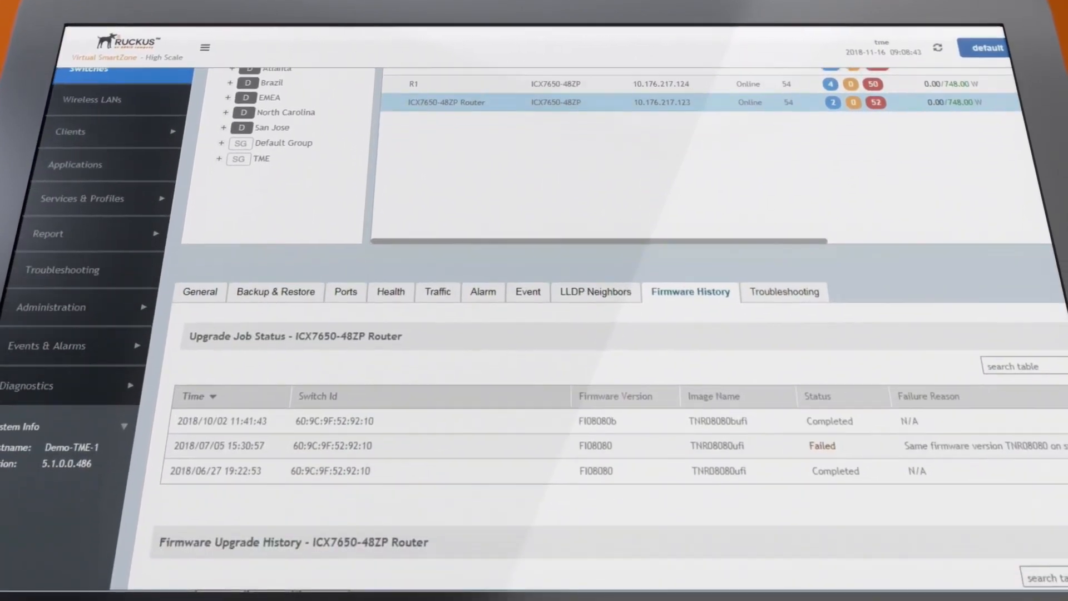
scroll("down", 3)
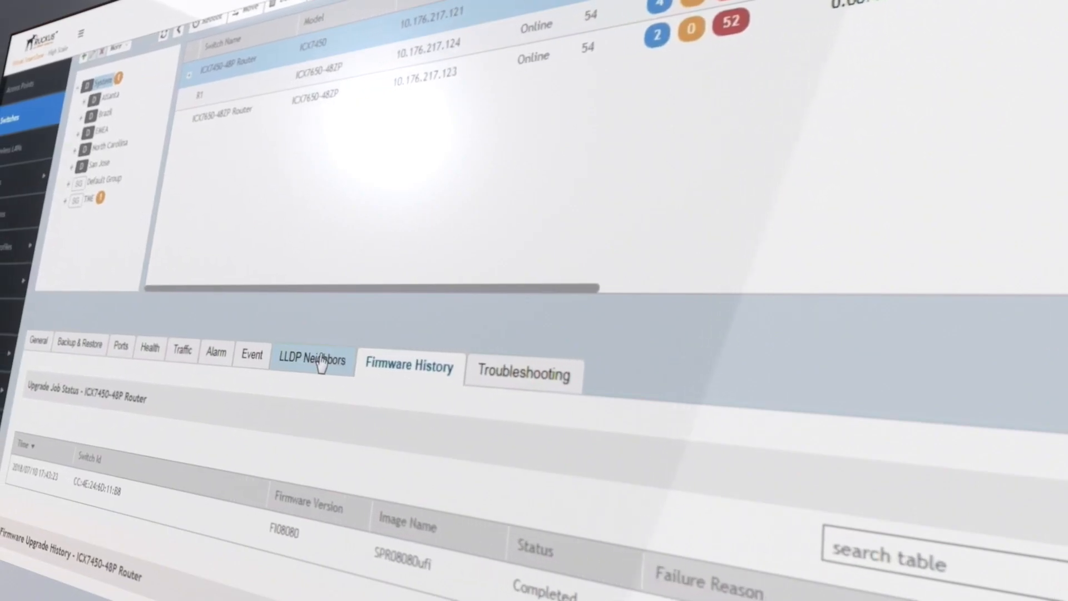
Return to Access Points and show Clients > Applications usage analytics
left_click(312, 359)
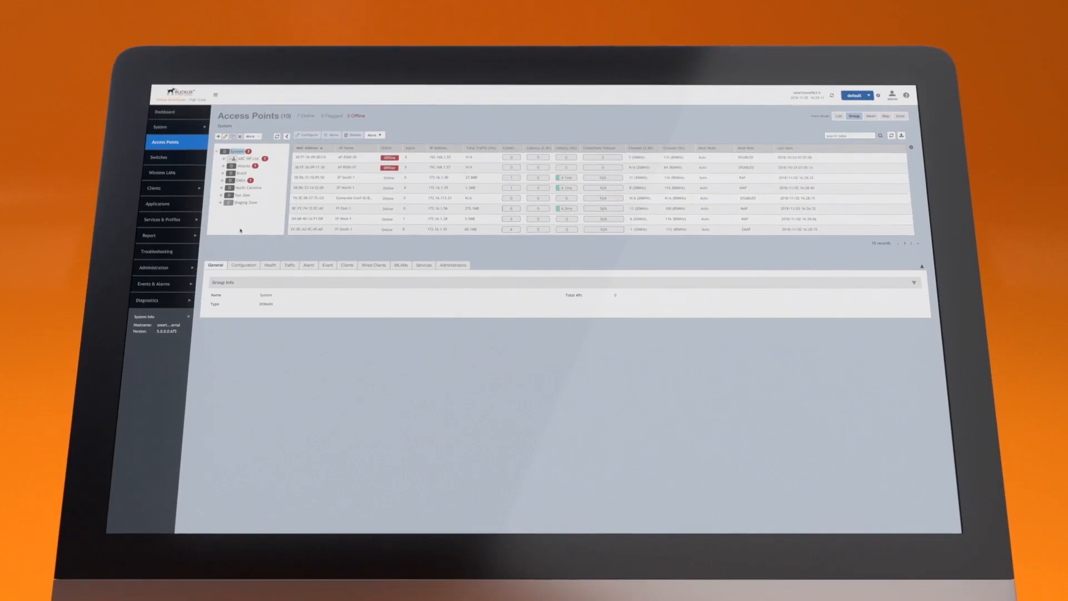
left_click(158, 204)
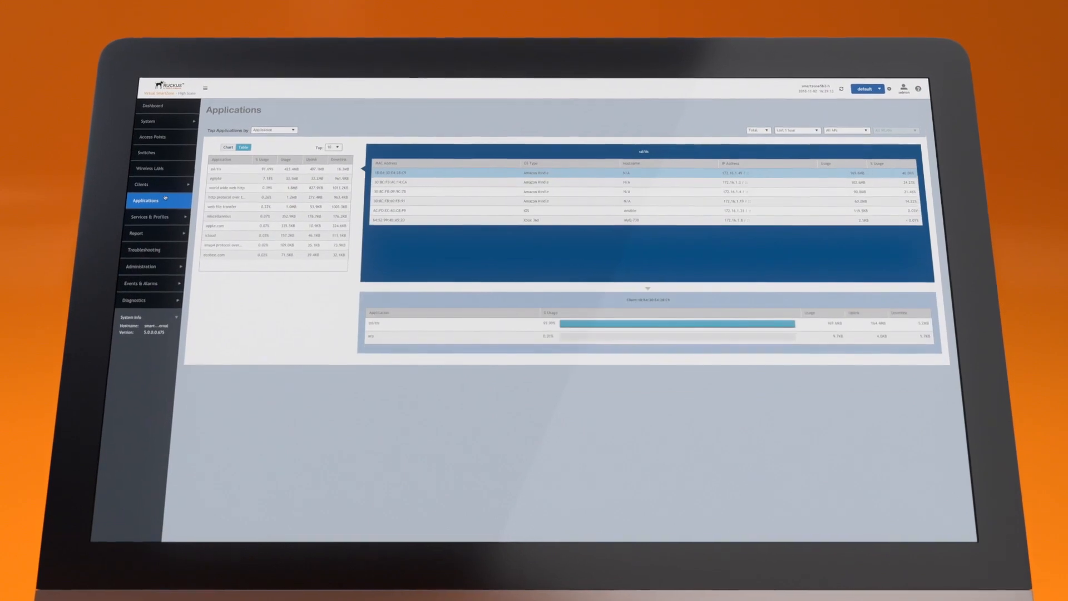